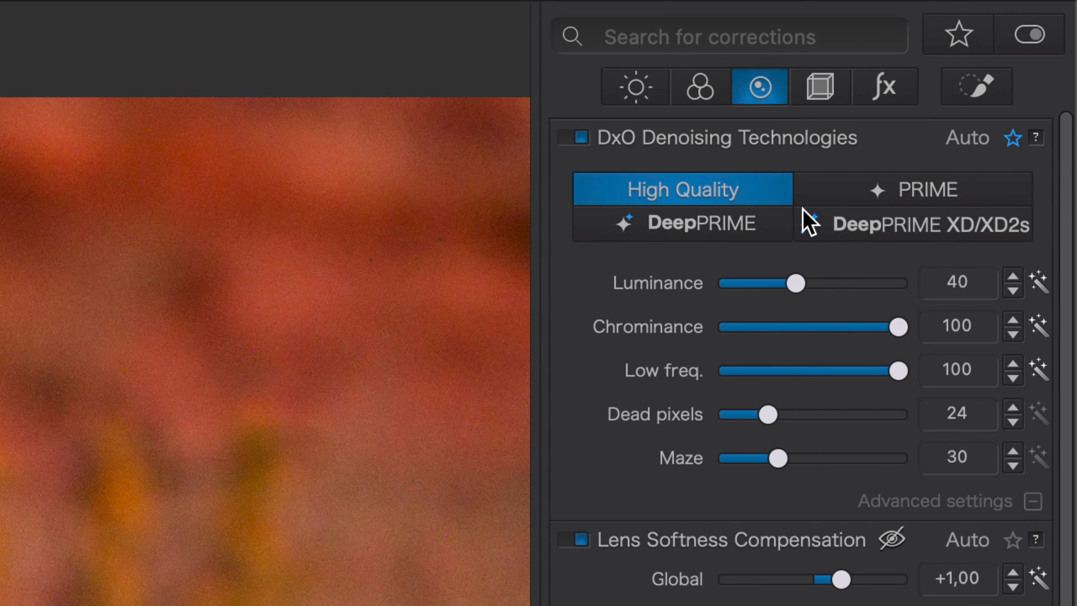
mouse_move(1013, 235)
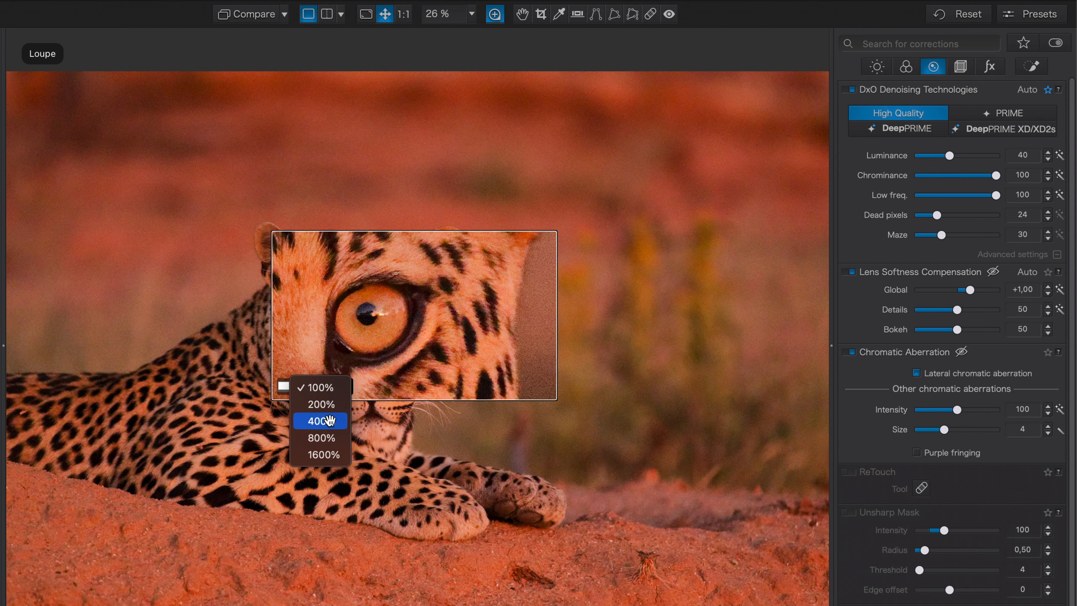
Keep the Loupe preview over the leopard's eye at 100% magnification
click(319, 386)
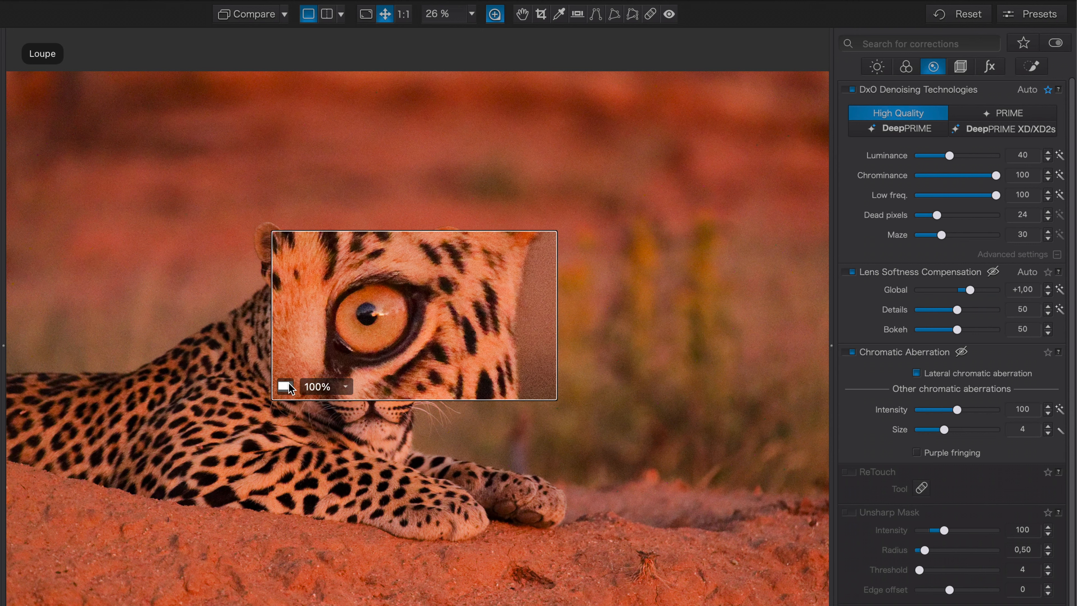